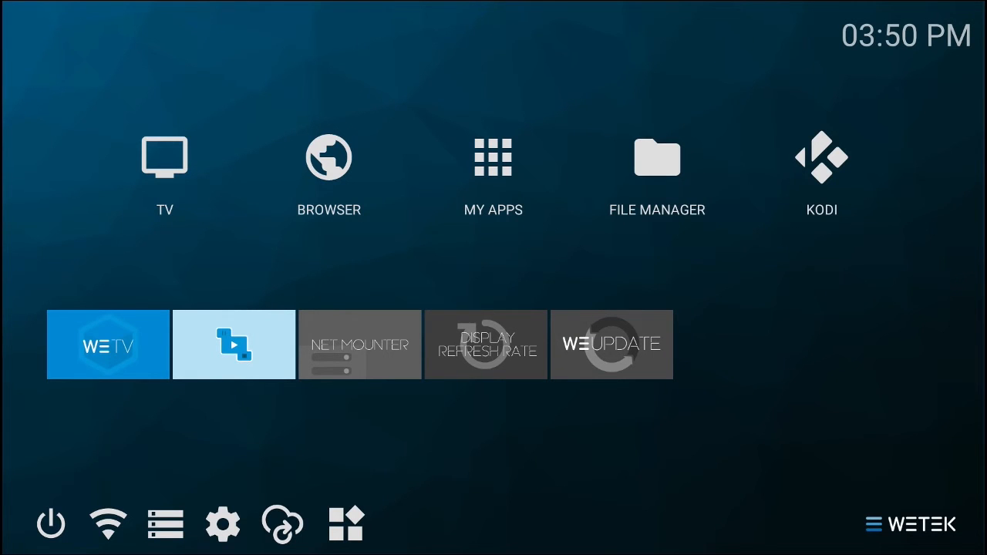
mouse_move(165, 158)
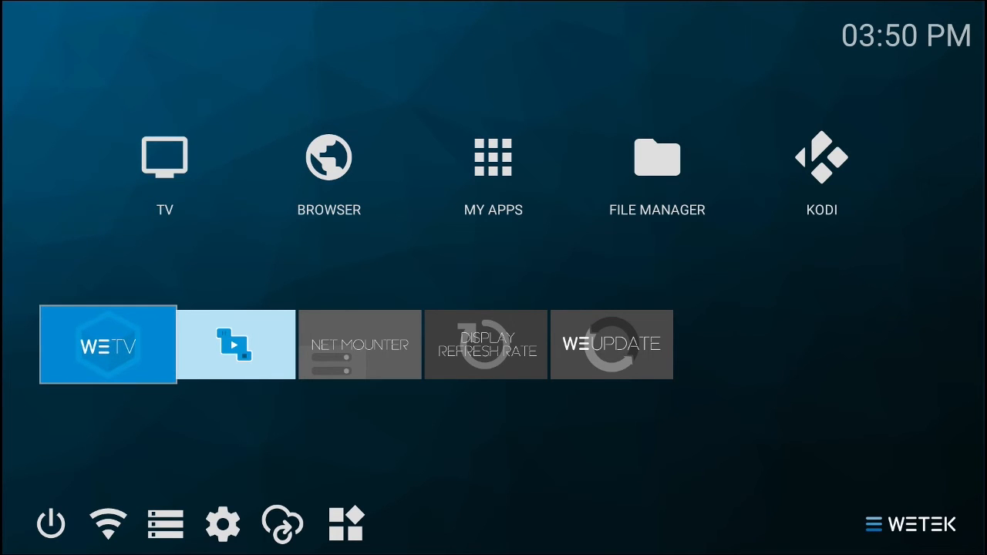
Reboot the WeTek box into recovery mode from the power menu.
click(50, 524)
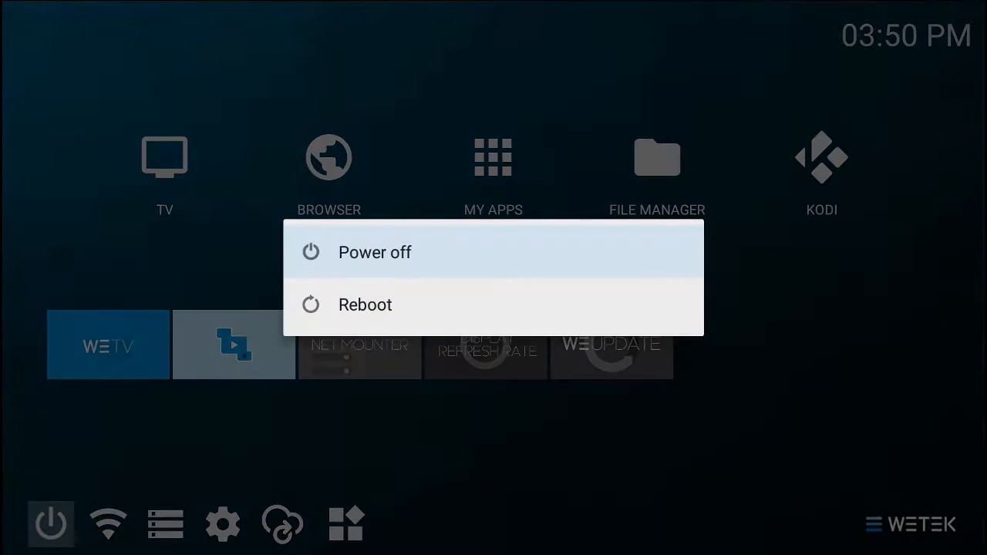
click(365, 303)
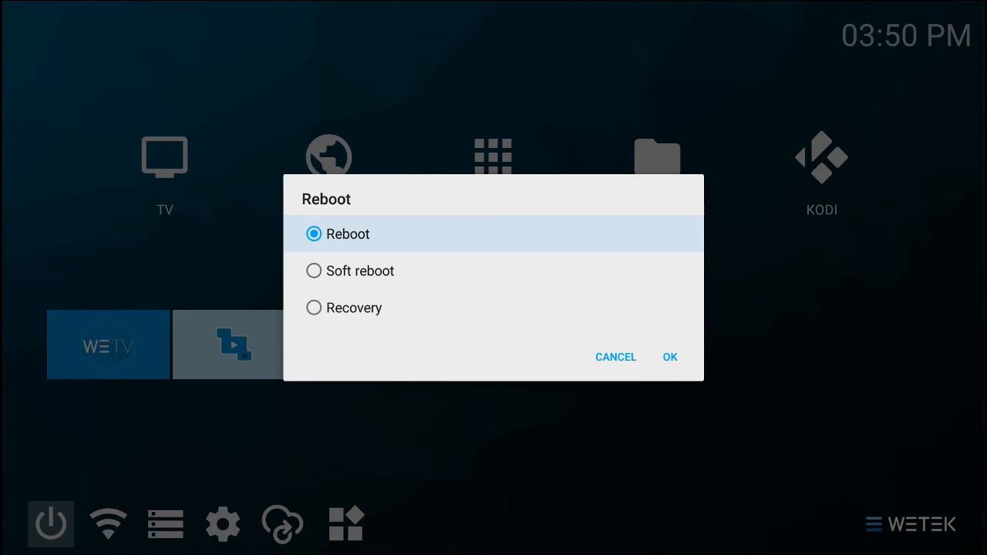
click(359, 308)
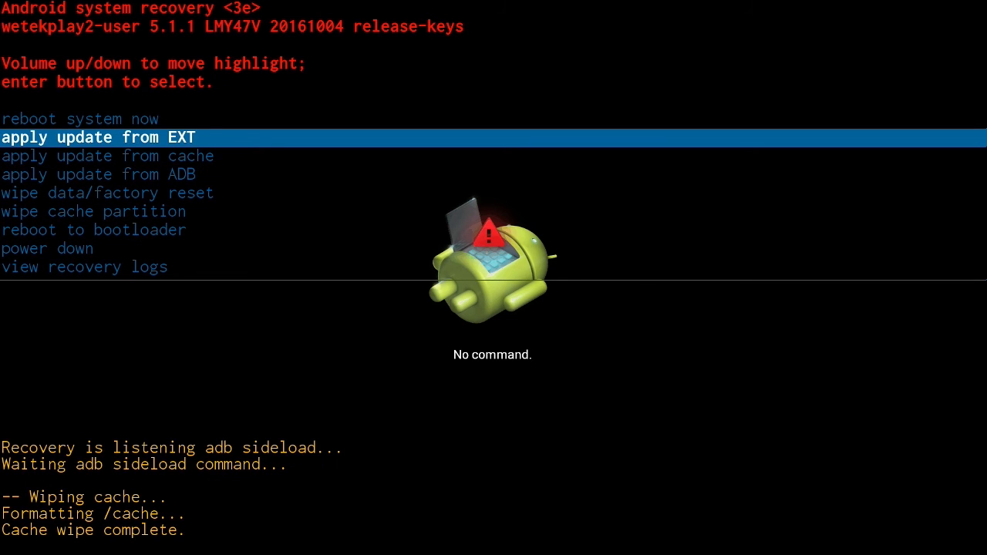
Start wipe data/factory reset and move down to just above 'Yes -- delete all user data'.
key(volumedown)
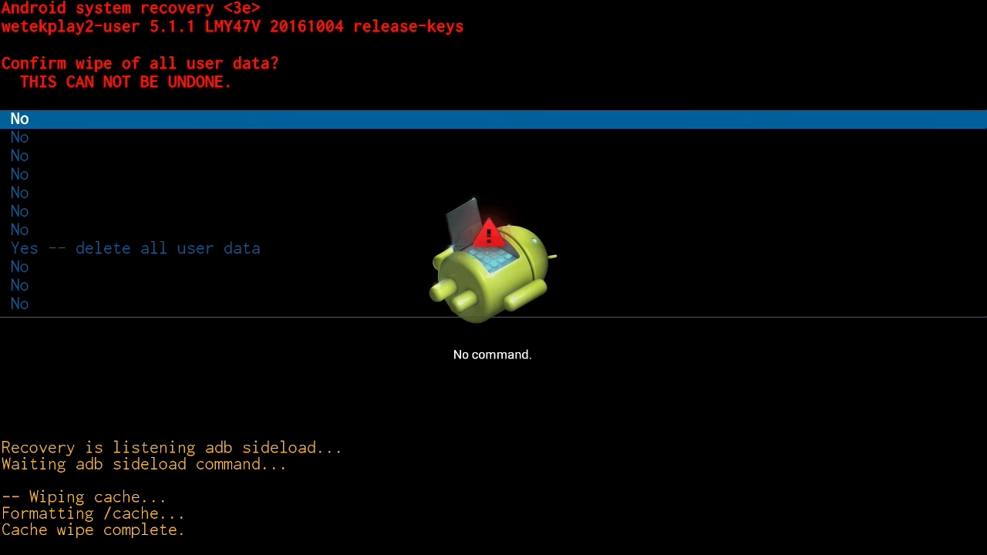
key(Down)
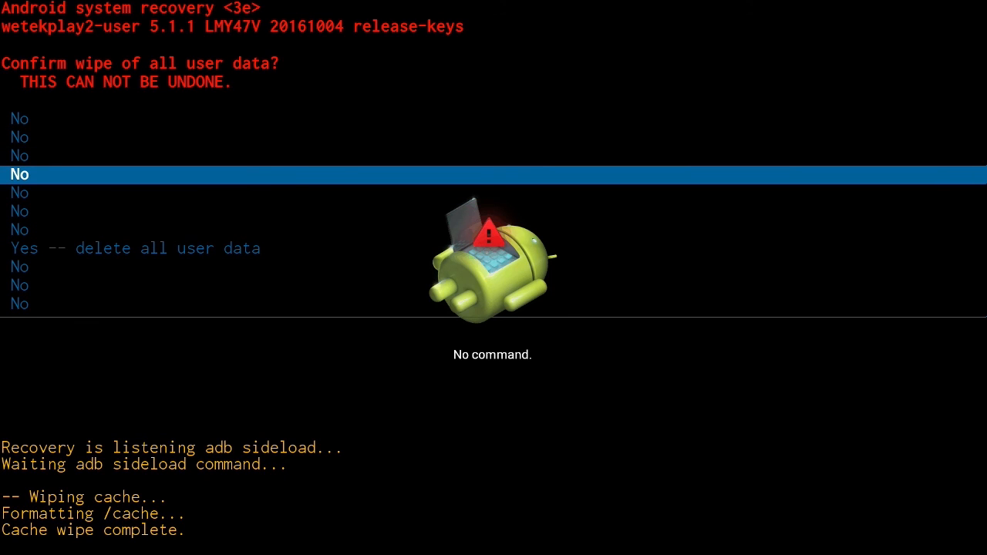
key(down)
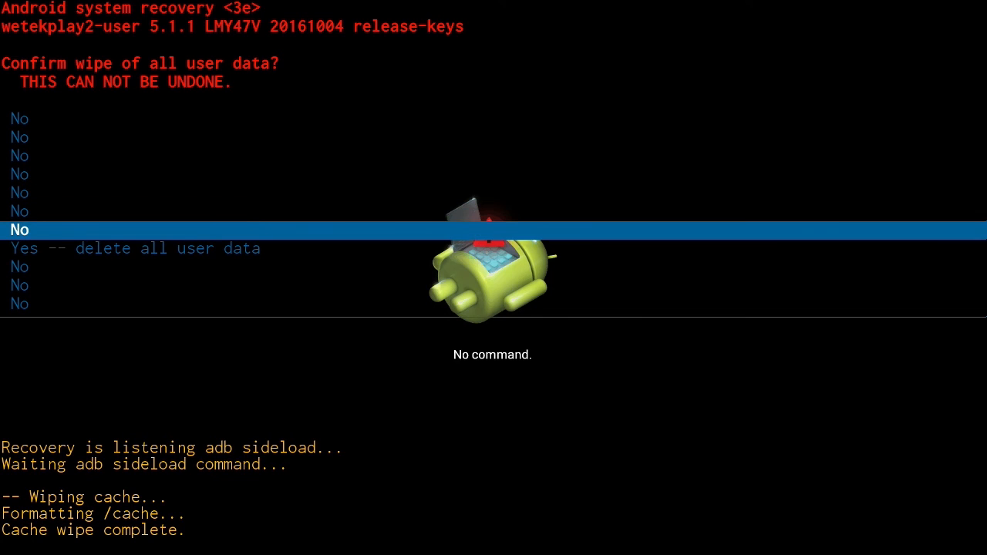